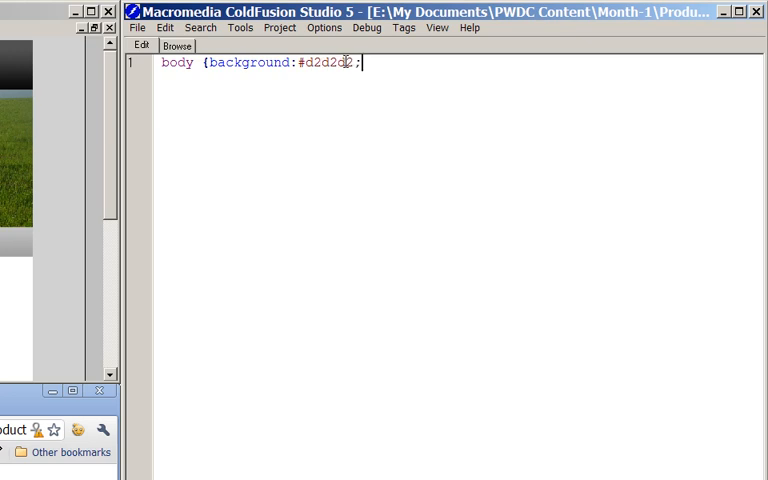
Step: Finish the body rule with text-align:center and close its brace
{"action": "type", "text": "text-align:center;}"}
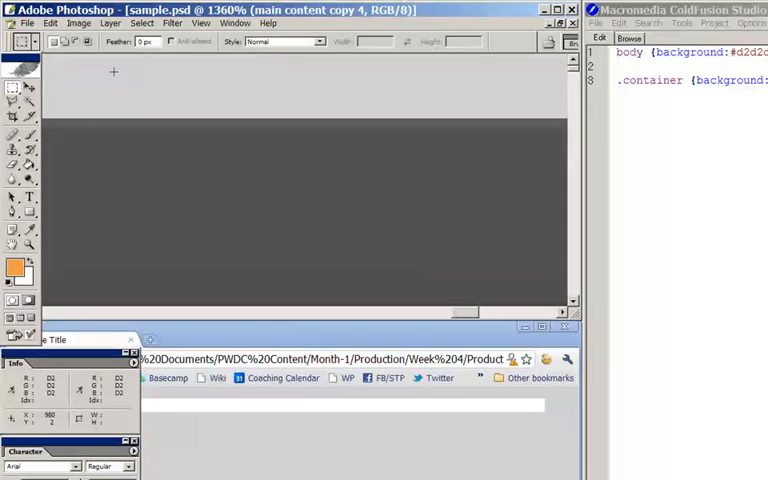
{"action": "left_click_drag", "start_coordinate": [113, 71], "coordinate": [235, 113]}
{"action": "type", "text": ".header {background:#333; height:92px;"}
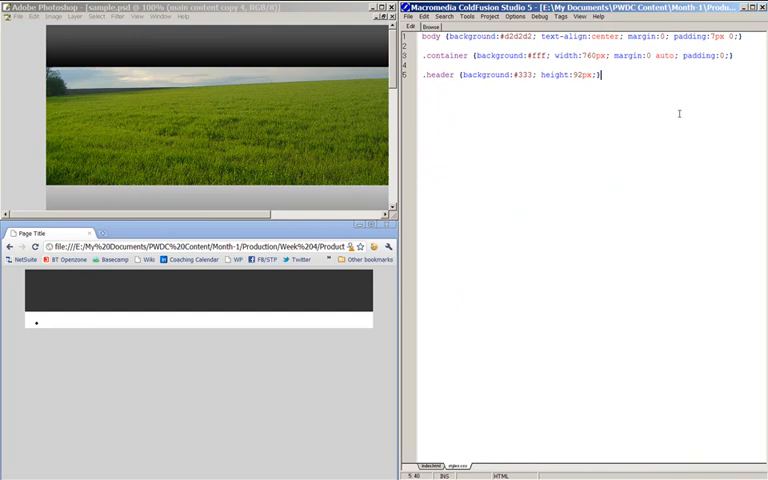
Step: Type the .banner rule with a grass-field.jpg background image
{"action": "type", "text": ".banner {background:url(grass-field.jpg)"}
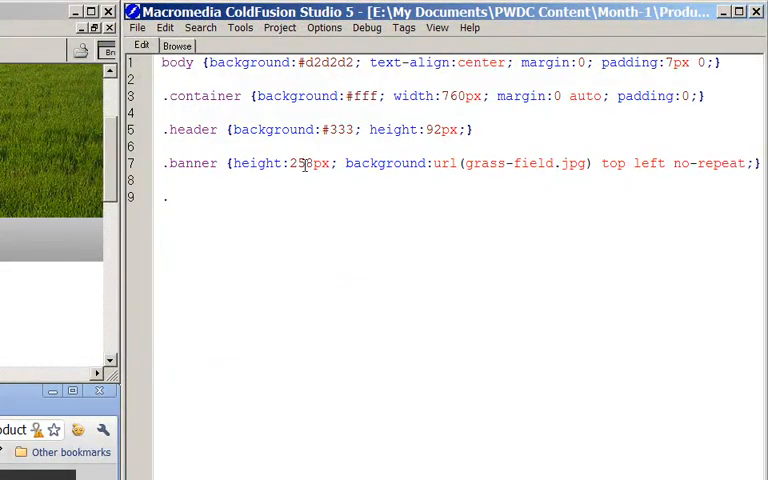
Step: Start the .main-nav rule with background #aeaeae and a height property
{"action": "type", "text": ".main-nav {background:#aeaeae; height:55px; margin:0; padding:0;"}
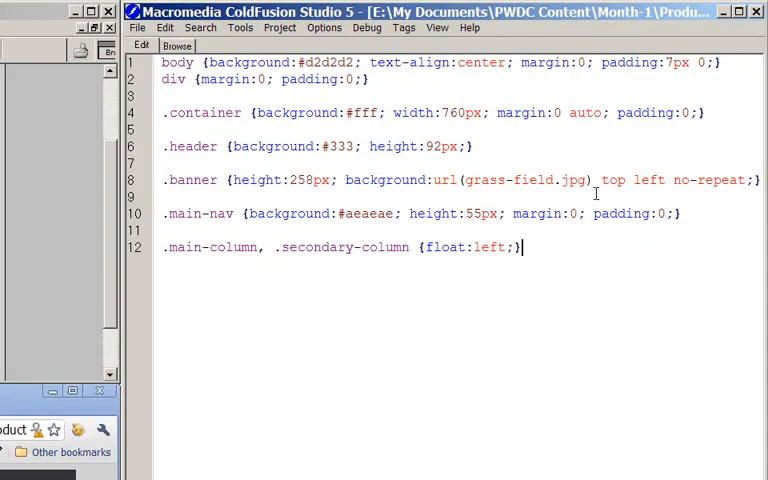
Step: Add the rule .main-column {width:65%;} after the float rule in styles.css
{"action": "type", "text": ".main-column {width:65%;}"}
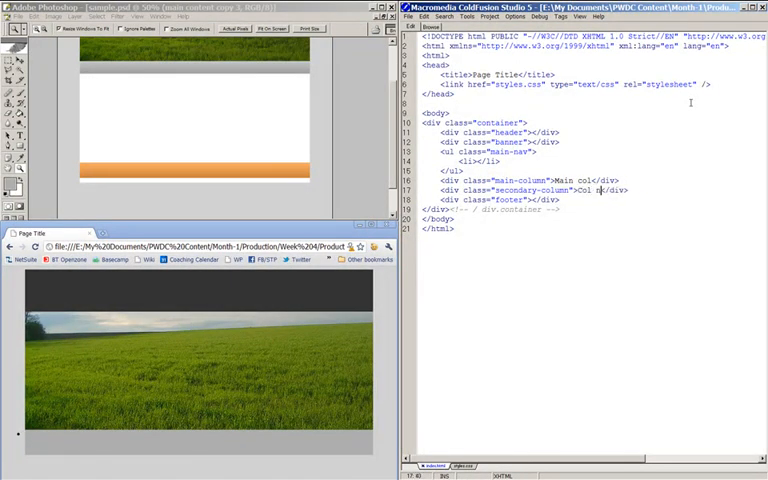
Step: Place the cursor in the secondary column div to edit its placeholder text
{"action": "left_click", "coordinate": [463, 465]}
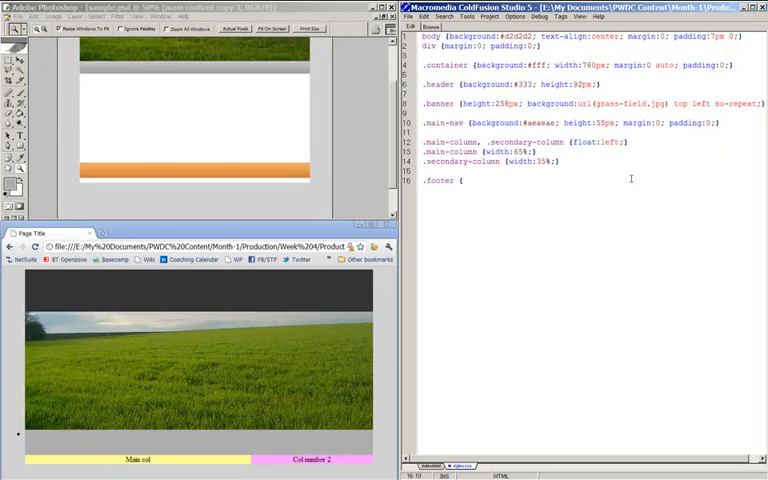